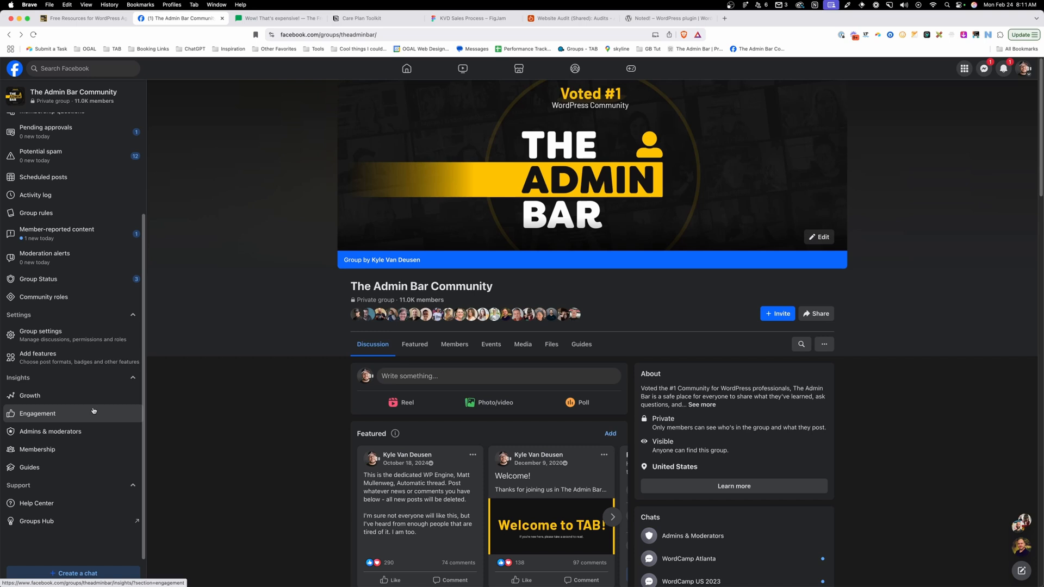
- View the group's Engagement insights with the Comments trend charted, then move to the newsletter issue
left_click(37, 413)
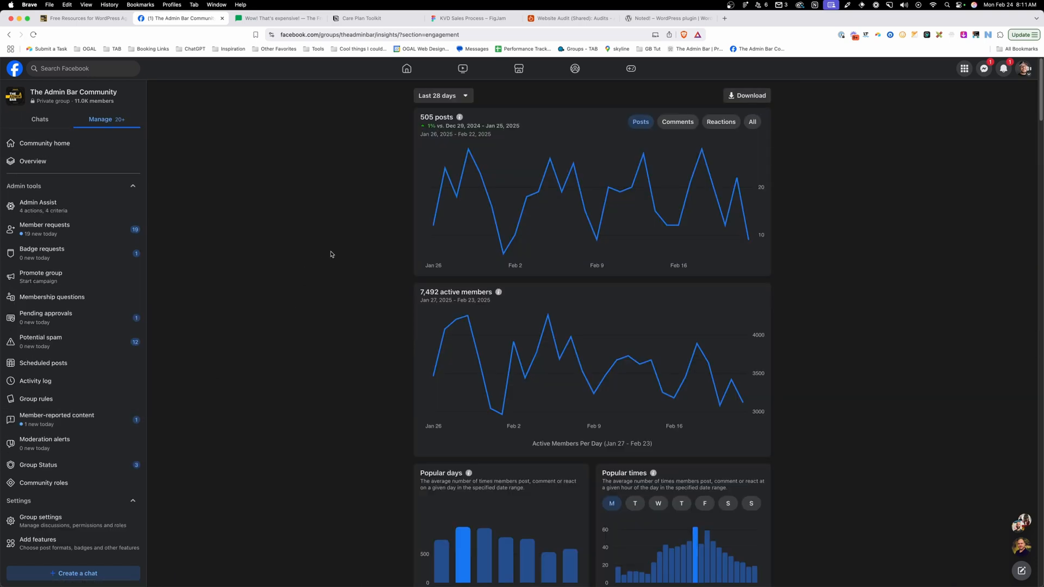
left_click(677, 120)
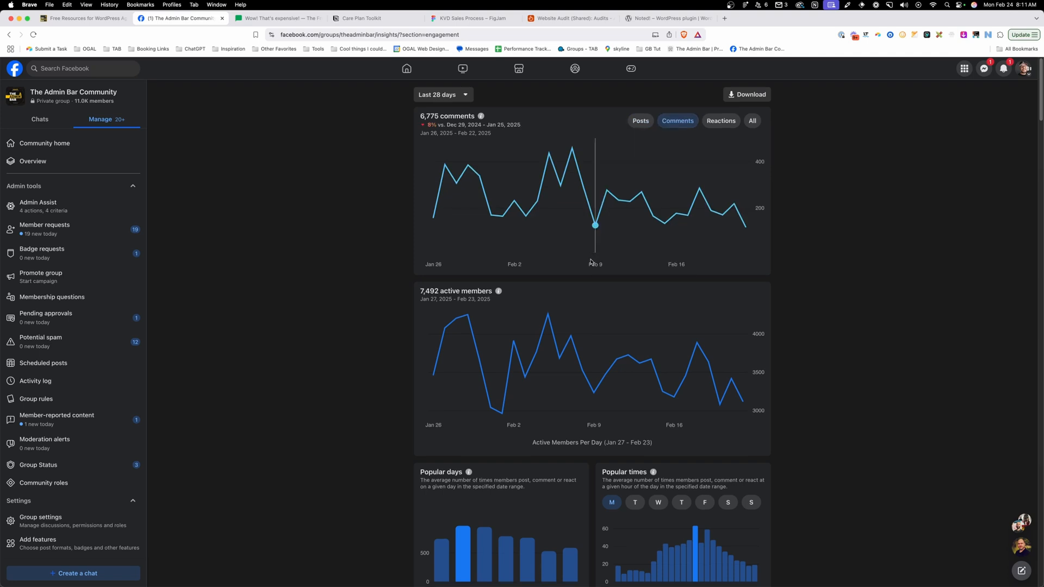
scroll("down", 3)
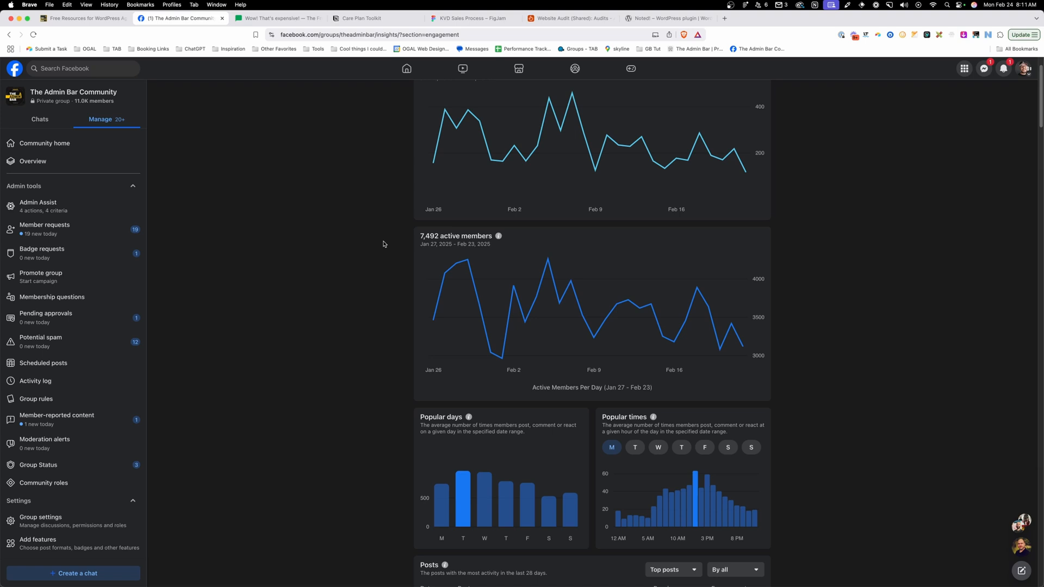
left_click(279, 19)
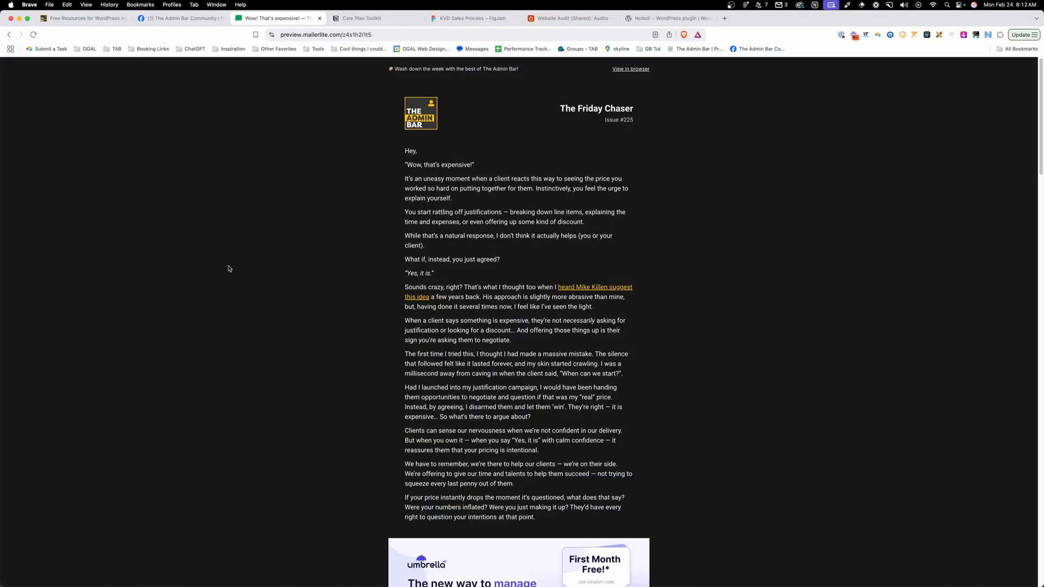
mouse_move(626, 247)
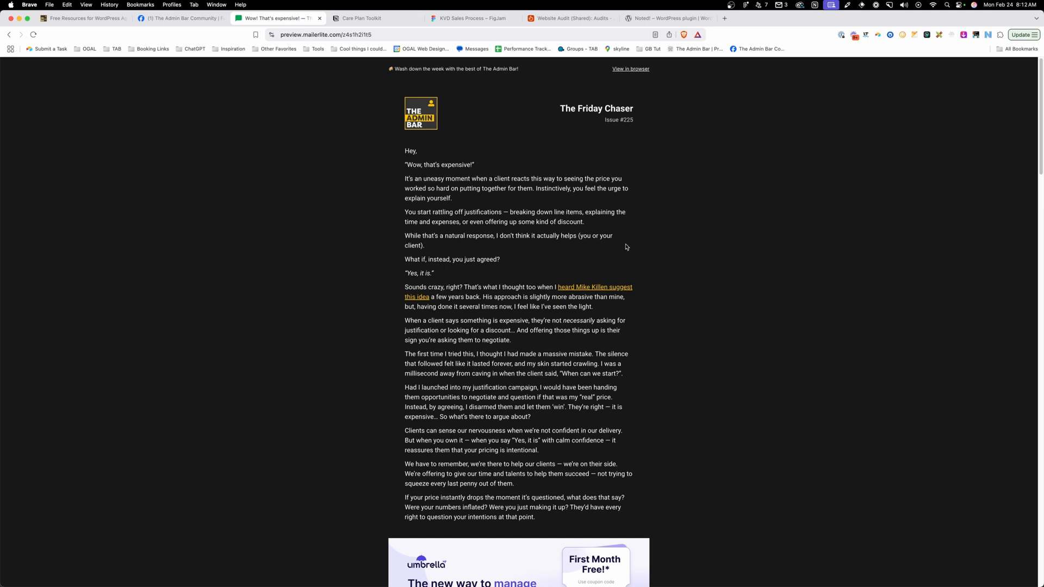
scroll("down", 3)
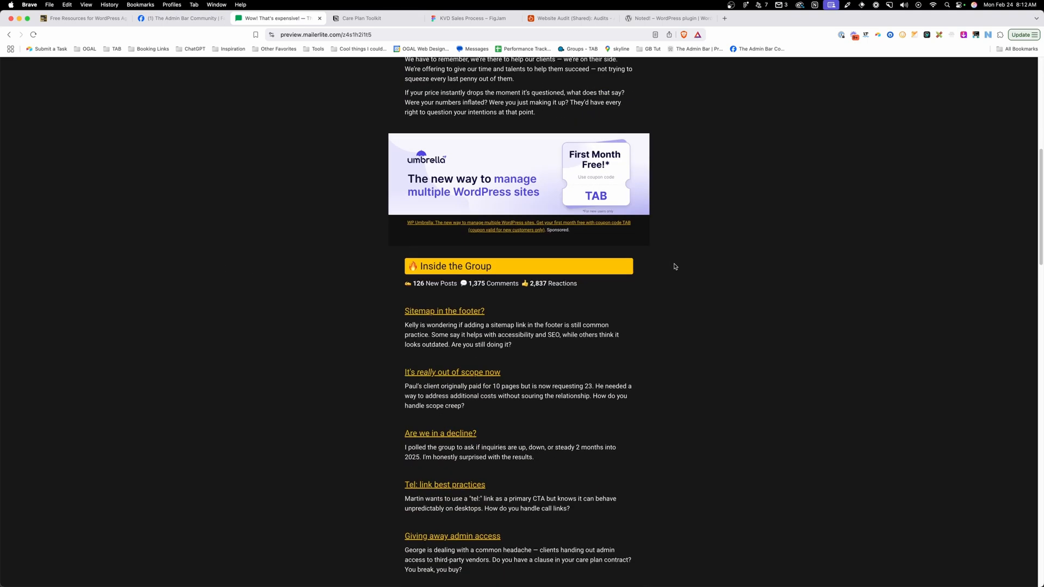
scroll("down", 3)
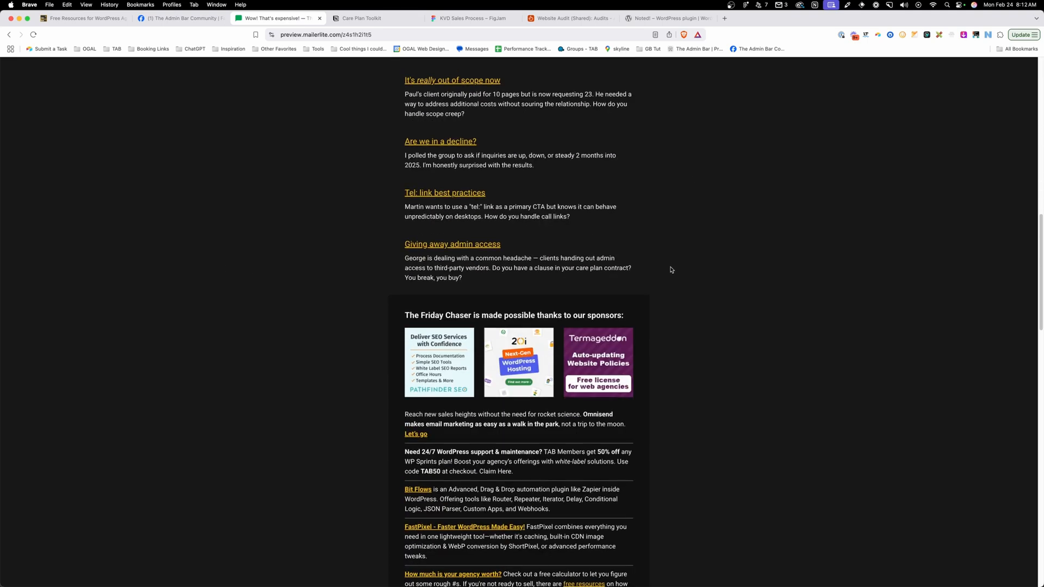
scroll("down", 3)
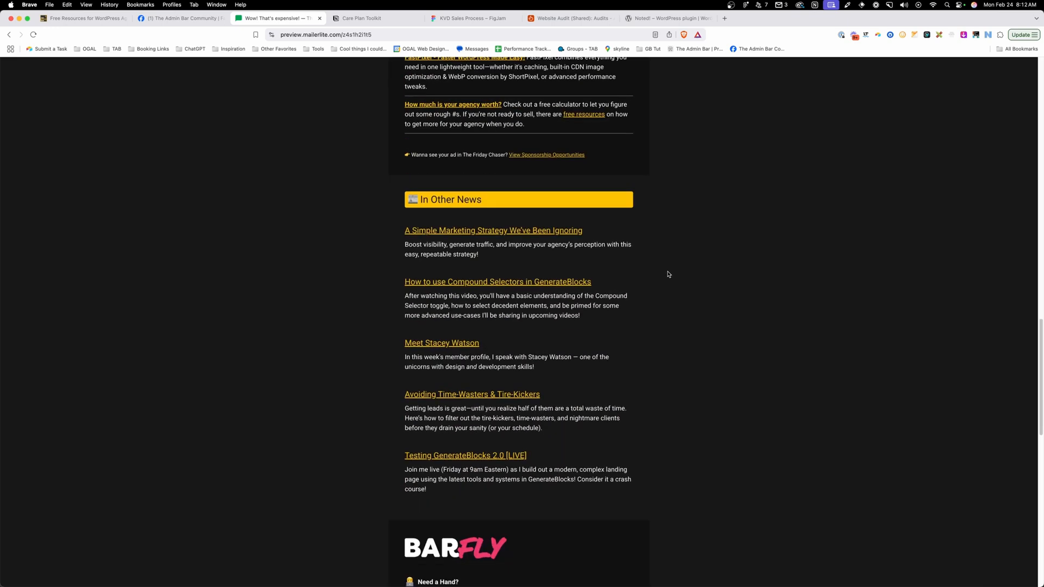
scroll("down", 3)
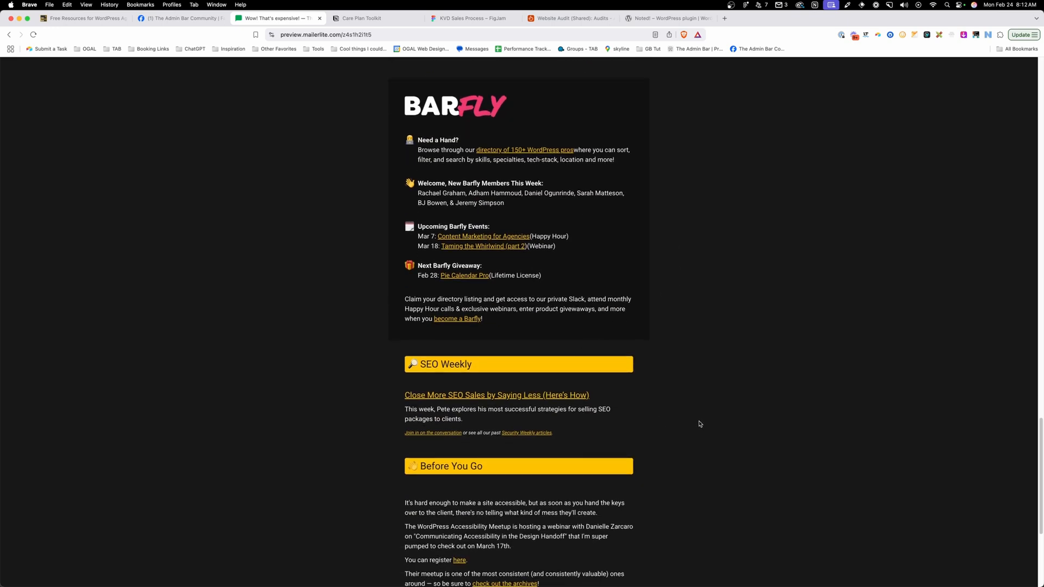
- Browse the Care Plan Toolkit page down through its add-ons and outsourcing sections
left_click(368, 18)
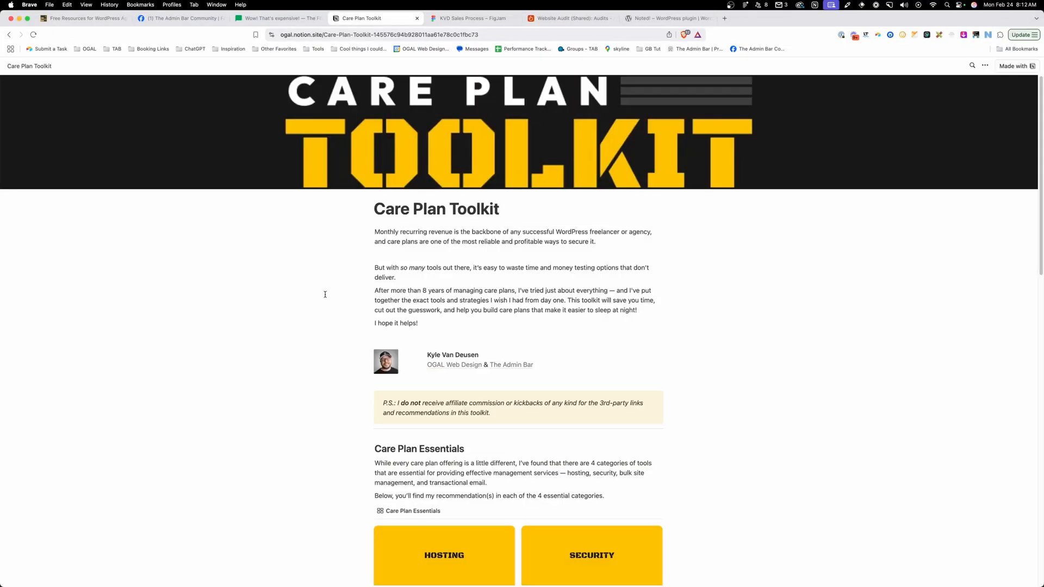
scroll("down", 3)
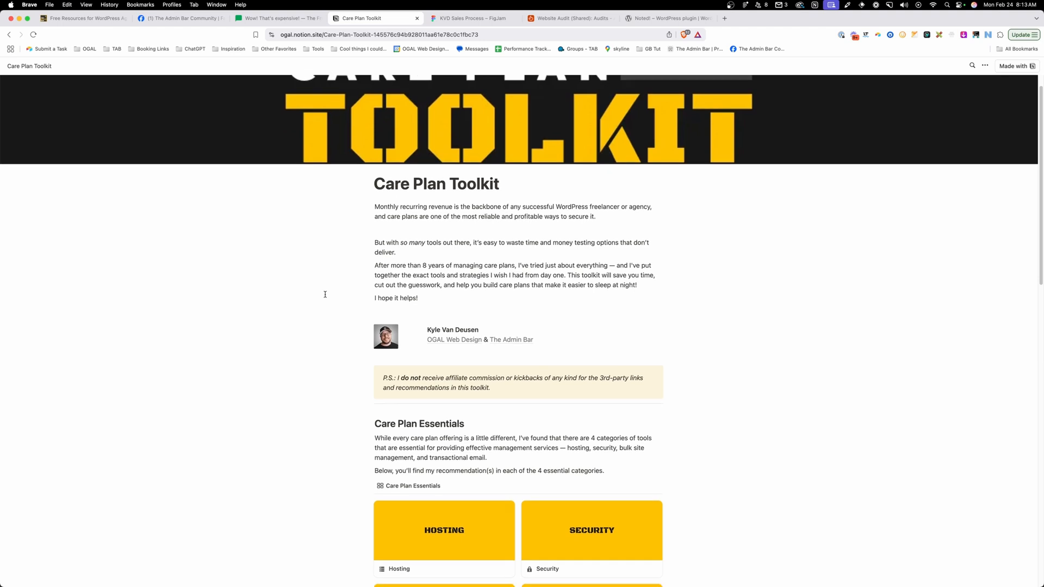
scroll("down", 3)
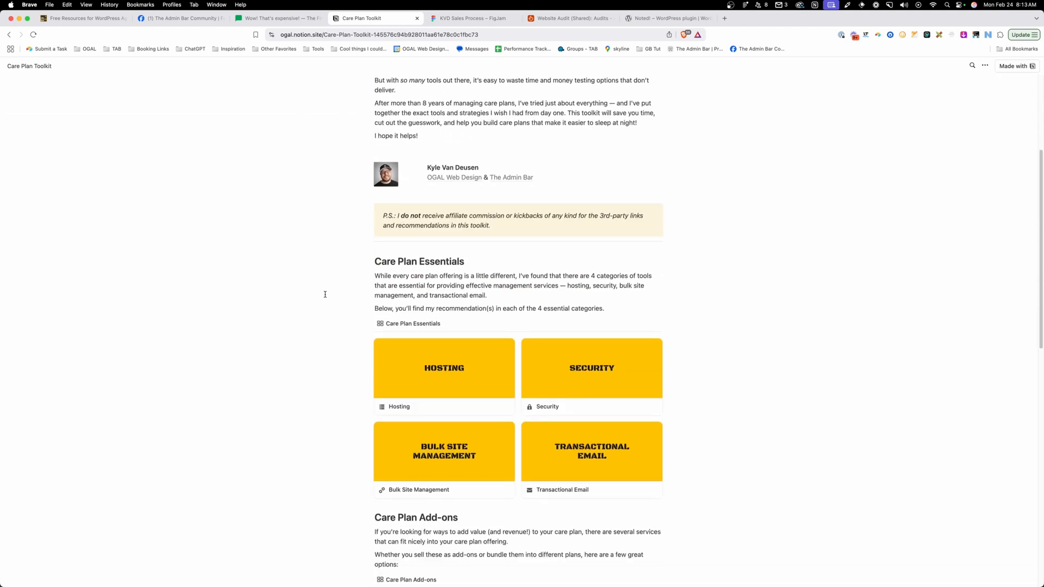
scroll("down", 3)
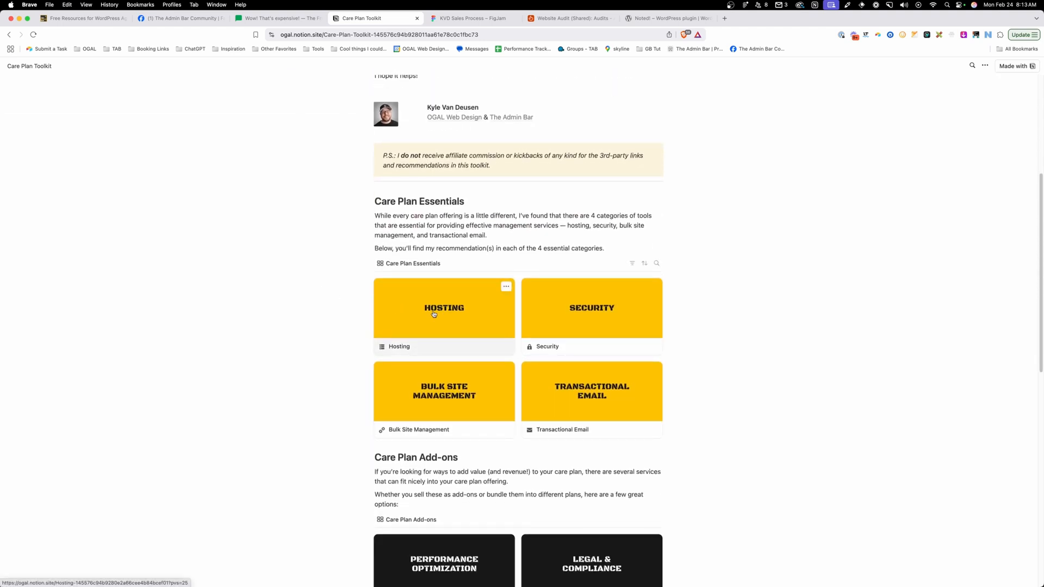
- Read through the Hosting recommendation page, then move to the KVD Sales Process board
left_click(444, 308)
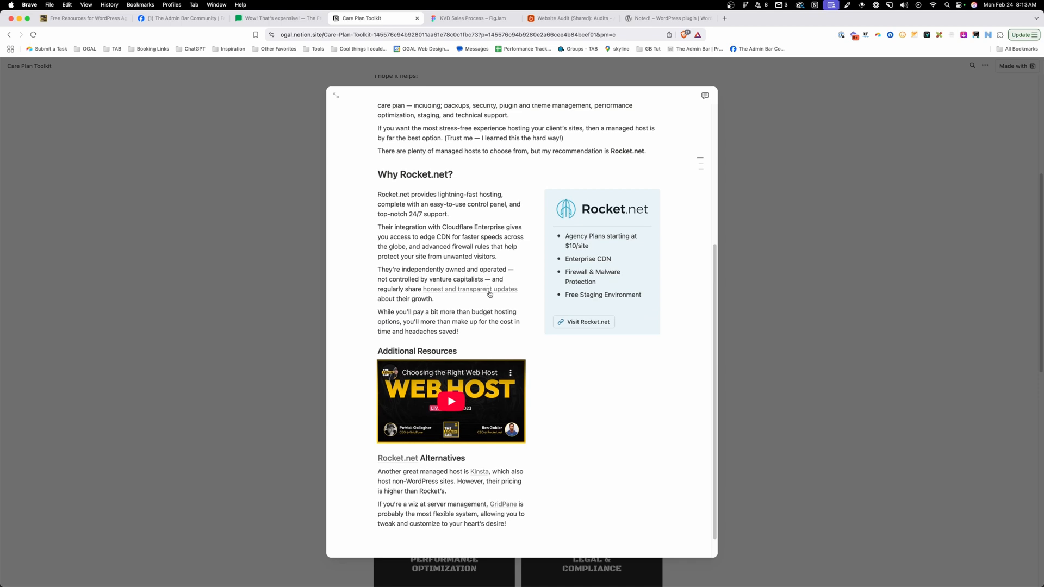
scroll("down", 3)
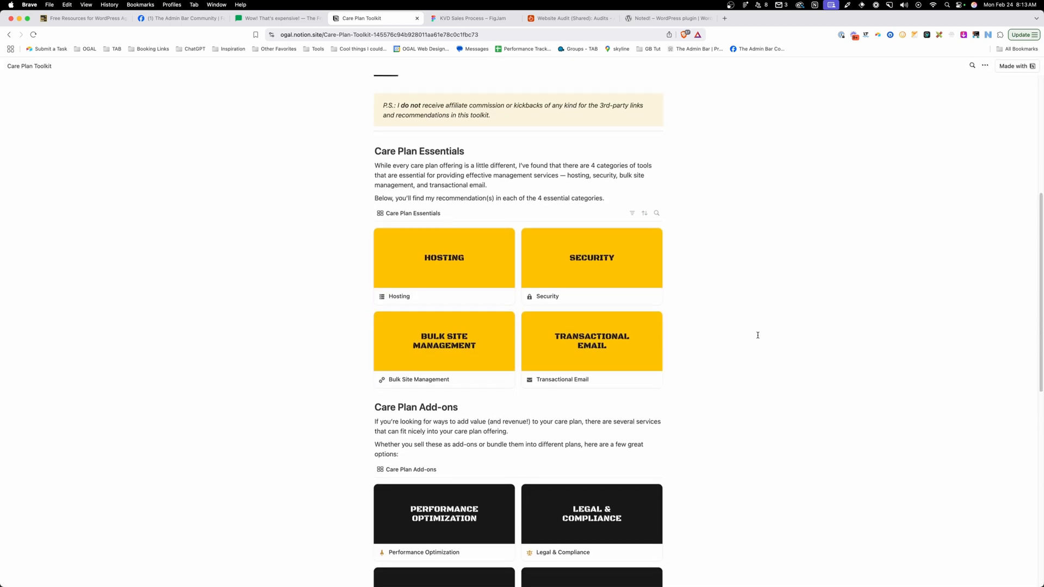
scroll("down", 3)
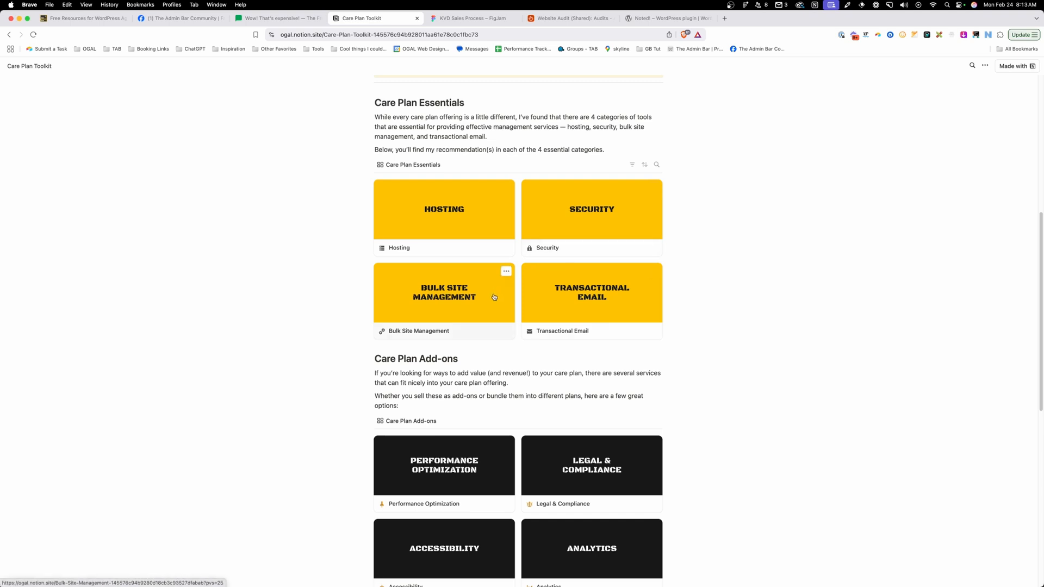
scroll("down", 3)
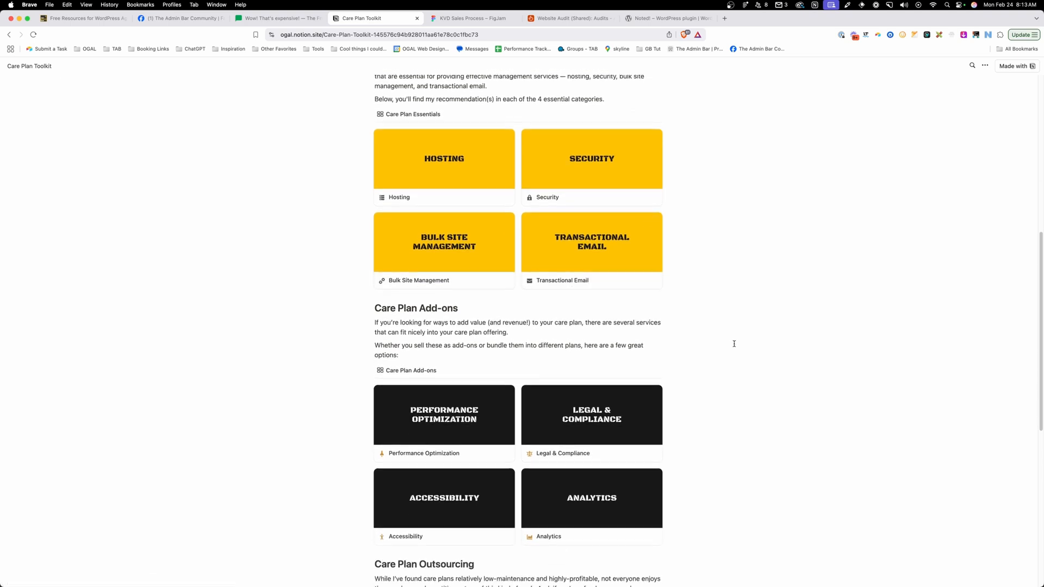
scroll("down", 3)
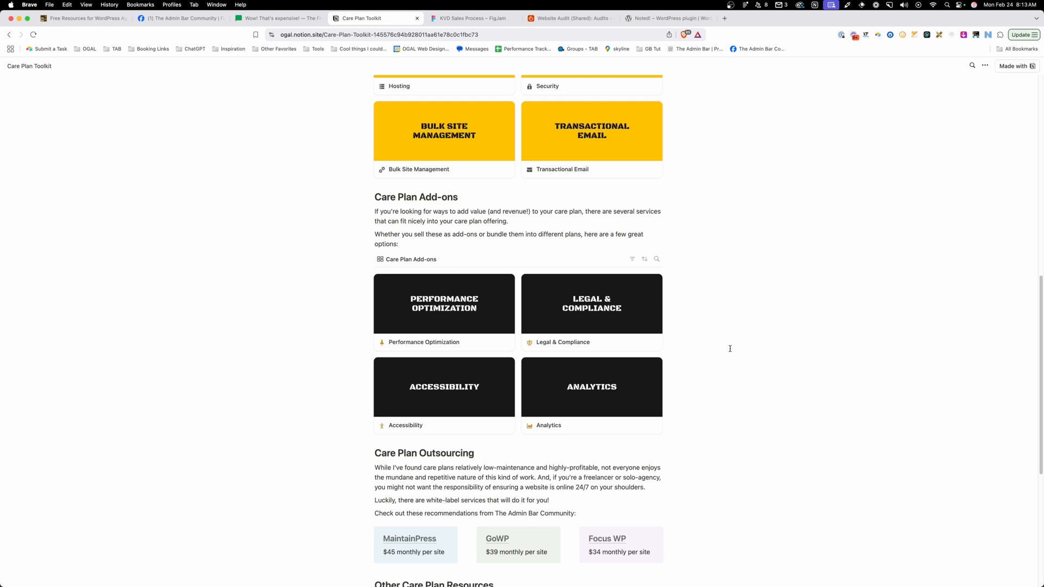
left_click(471, 19)
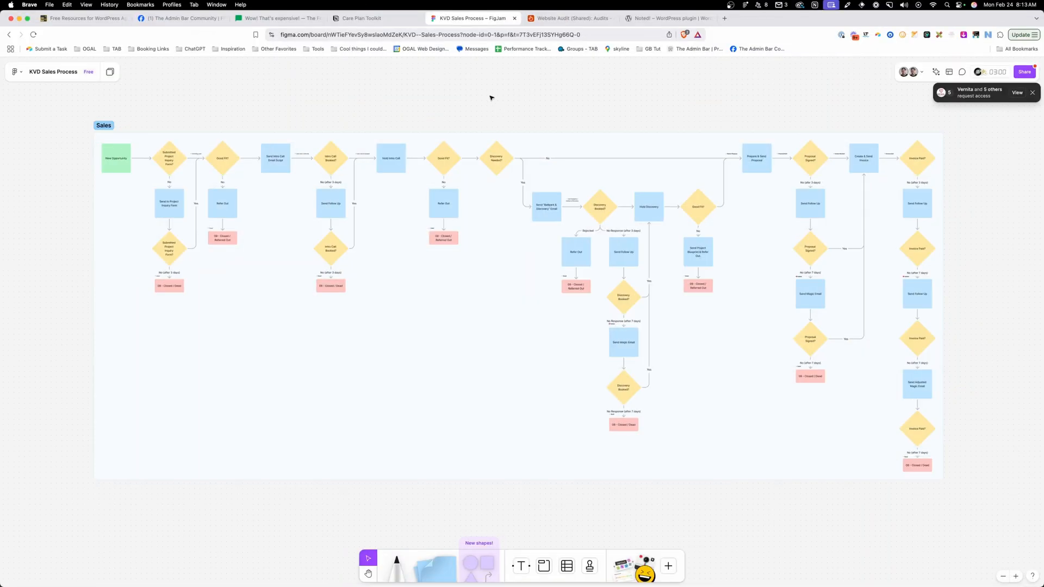
mouse_move(966, 162)
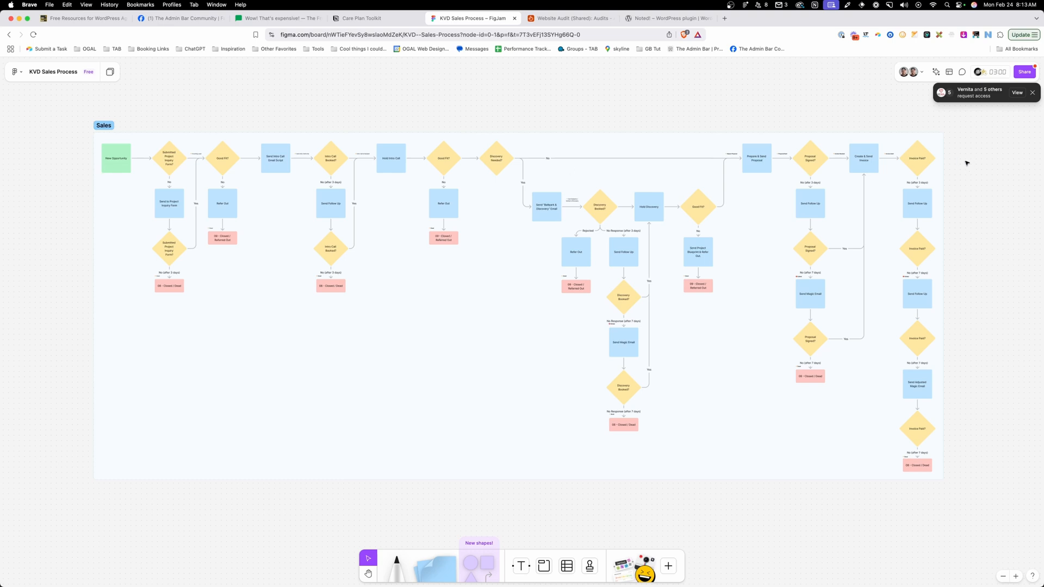
mouse_move(194, 104)
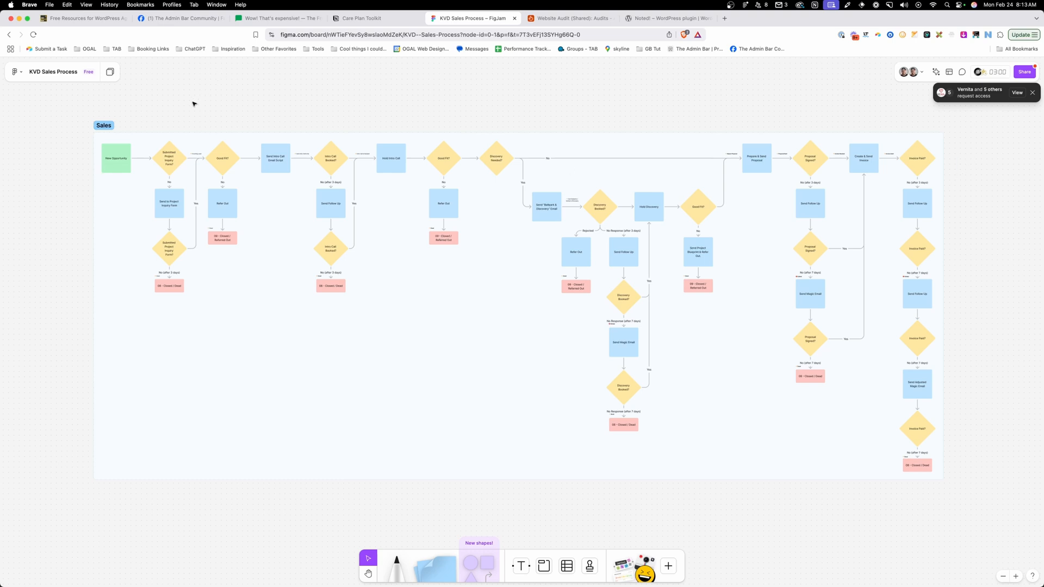
- Look over the Sales flowchart steps, then move to the Website Audit Airtable base
scroll("up", 3)
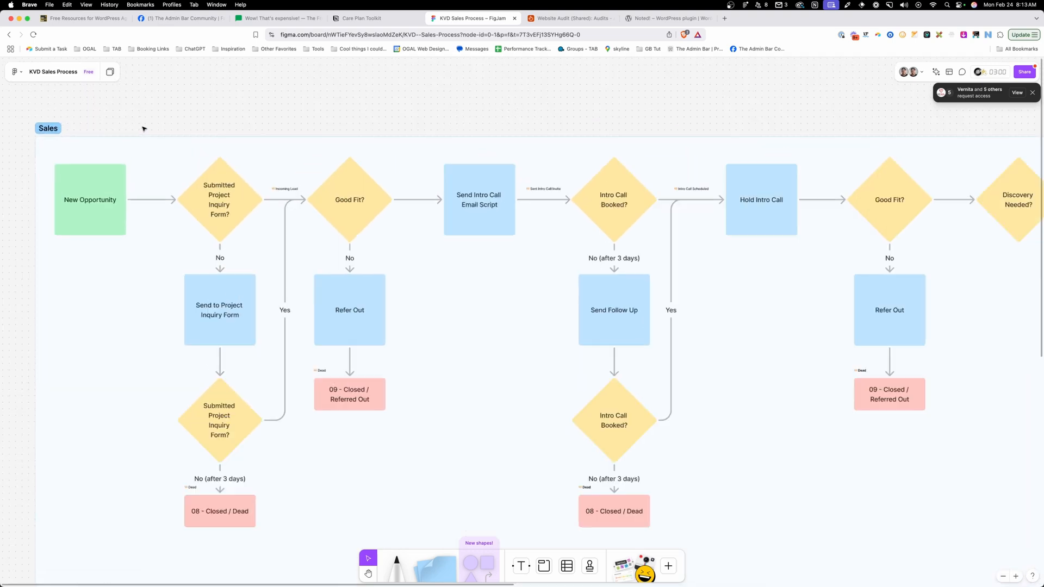
mouse_move(193, 118)
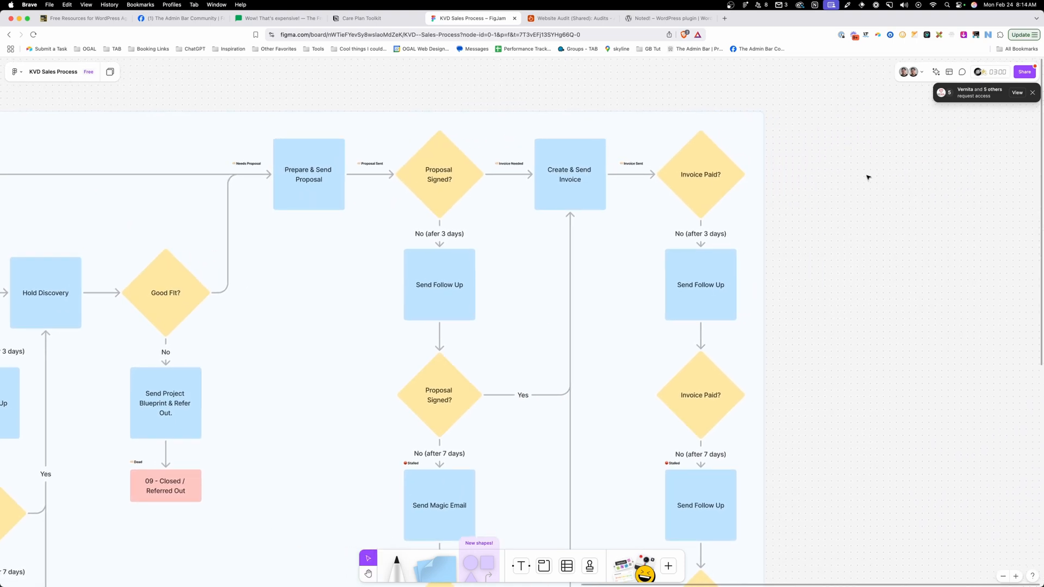
left_click(567, 18)
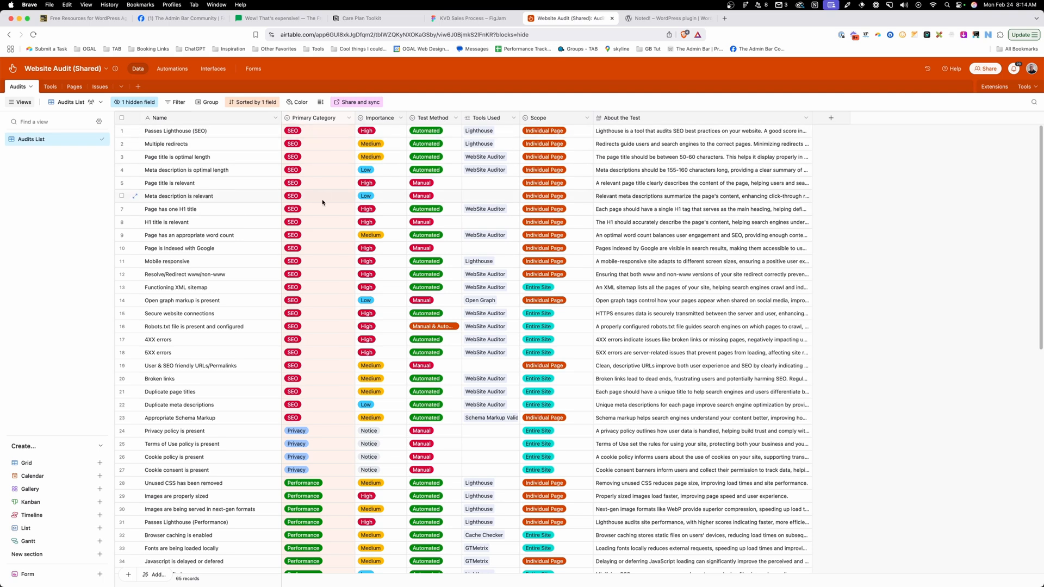
- Review the Audits List checklist of website audit checks
scroll("down", 3)
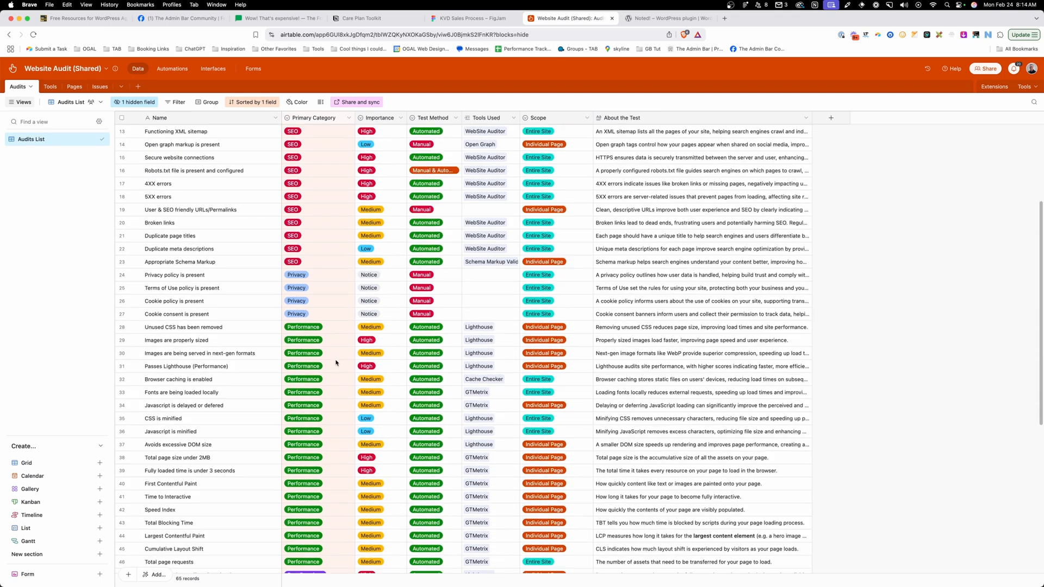
scroll("down", 3)
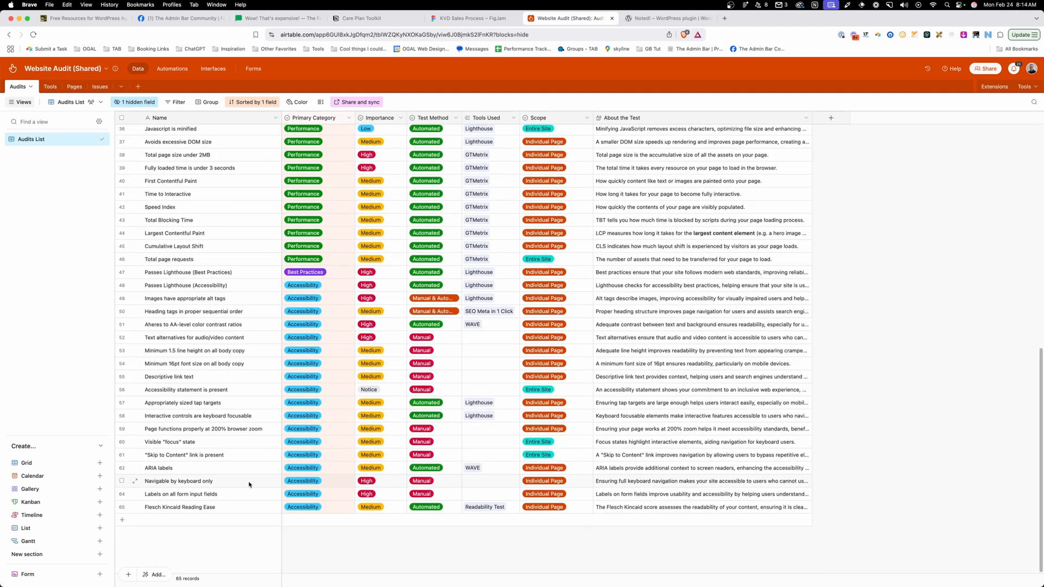
scroll("up", 3)
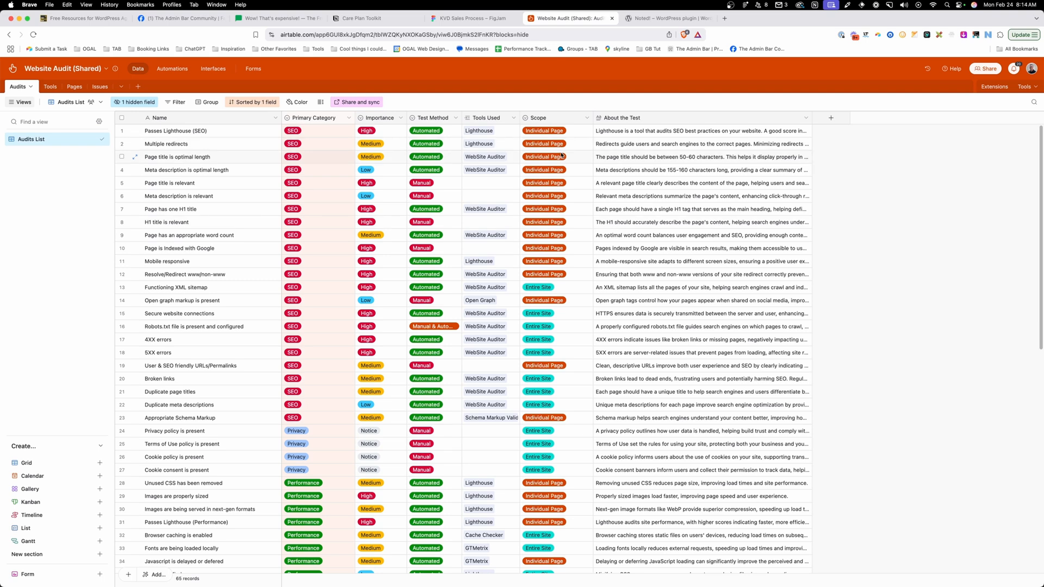
- Expand the Passes Lighthouse (SEO) test description to read it, then move to the Noted! plugin page
left_click(699, 130)
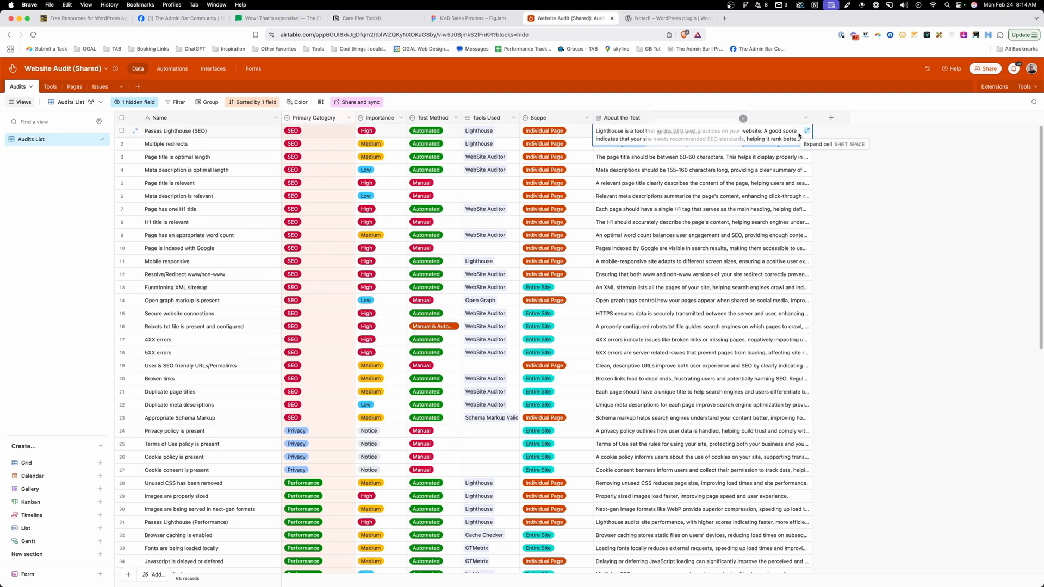
left_click(806, 130)
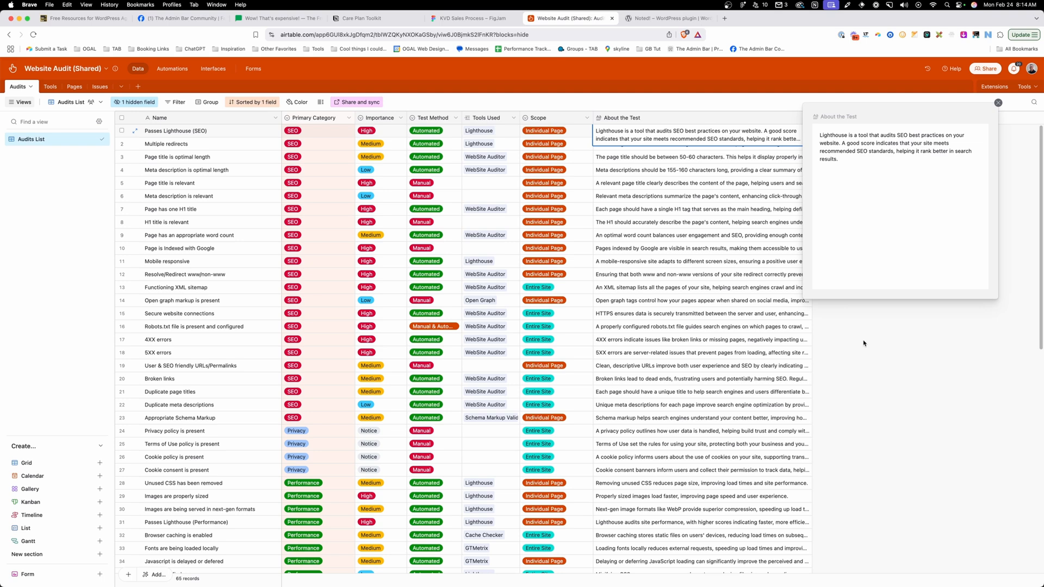
left_click(665, 19)
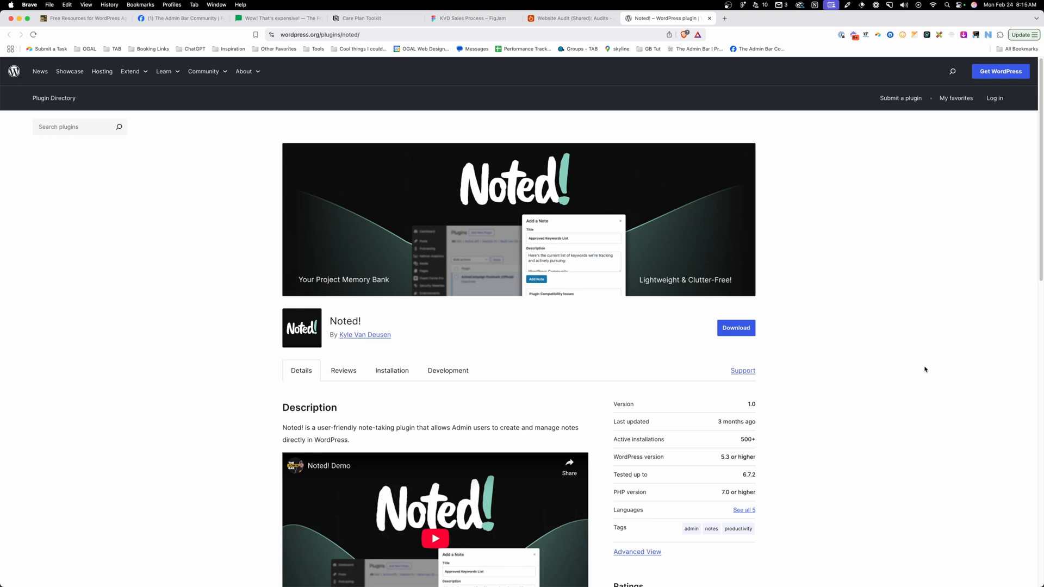
- Return from the Noted! plugin page to the theadminbar.com/free resources page
left_click(84, 19)
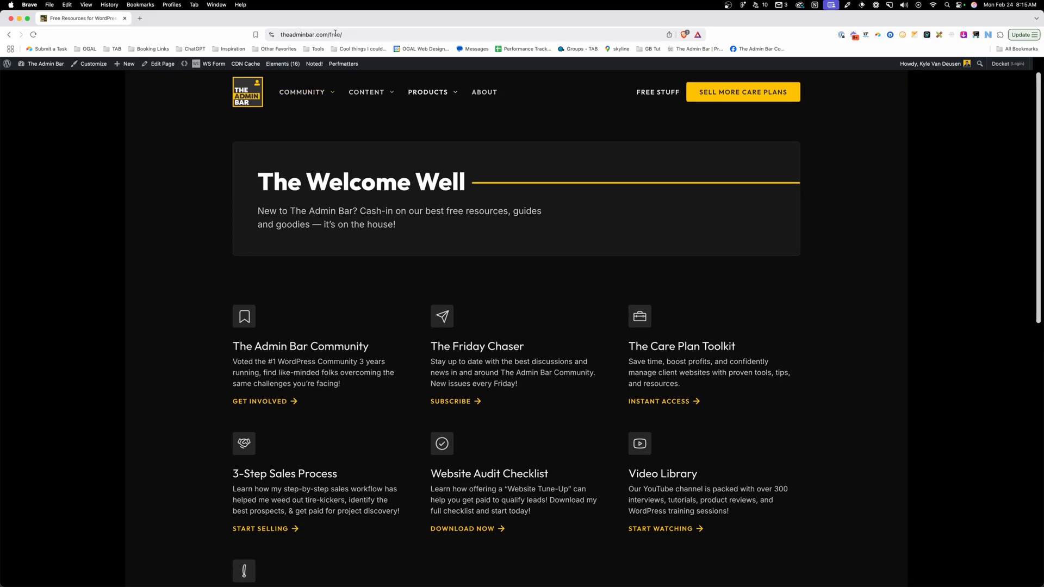
- Bring the full list of Welcome Well resource cards into view, down to the Noted! plugin
scroll("down", 3)
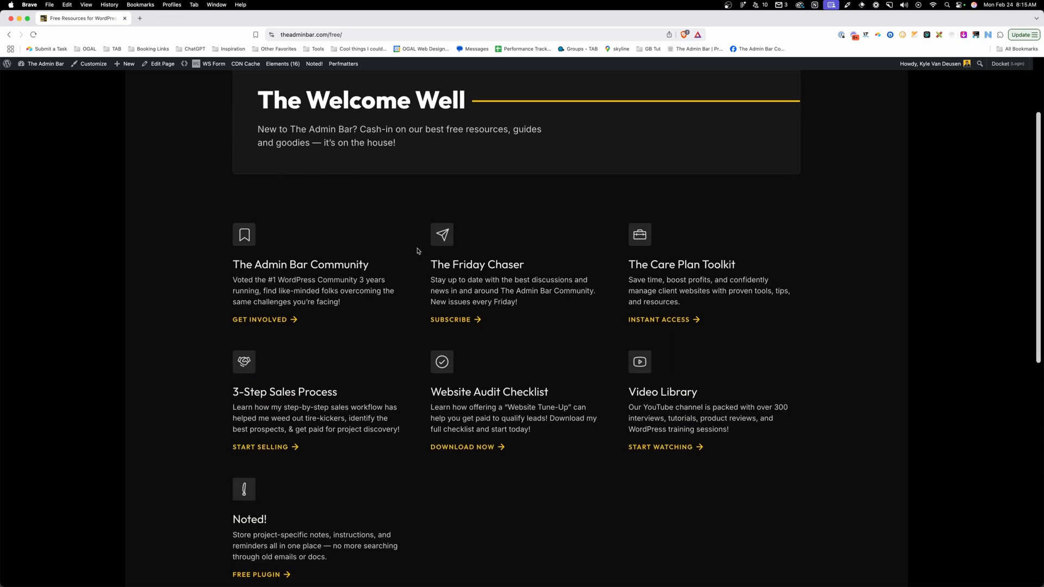
scroll("down", 3)
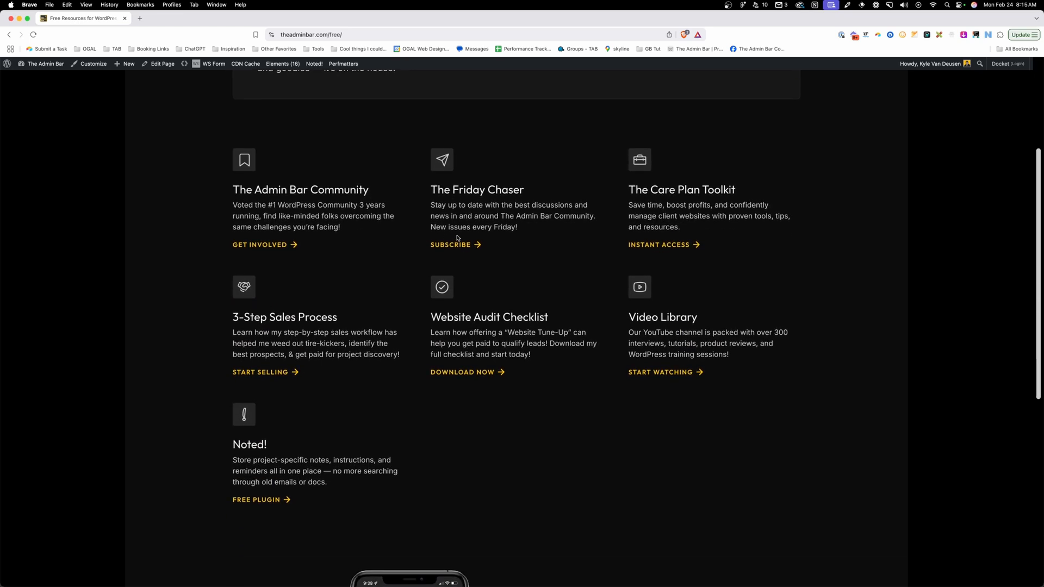
mouse_move(552, 238)
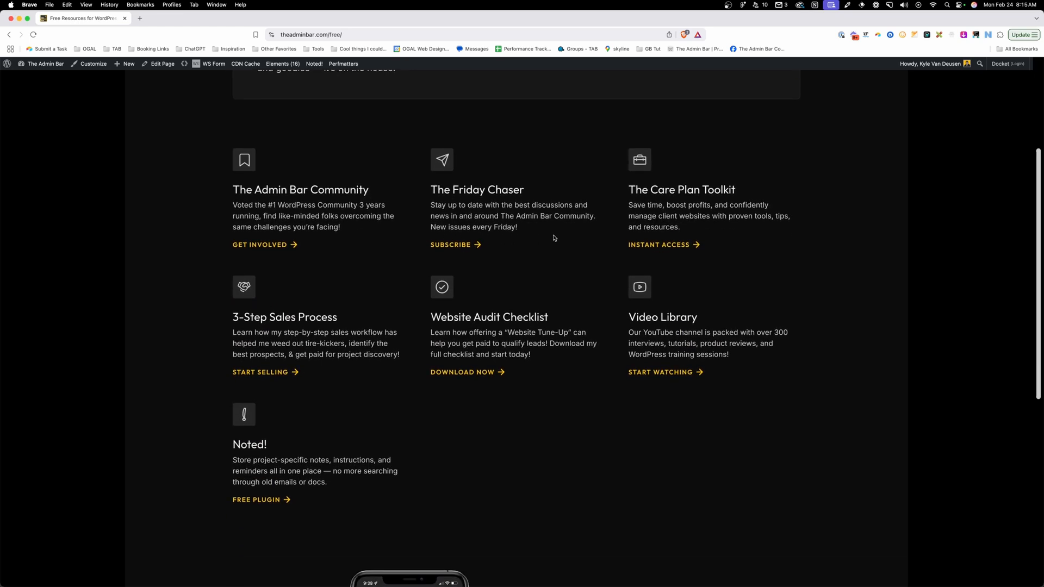